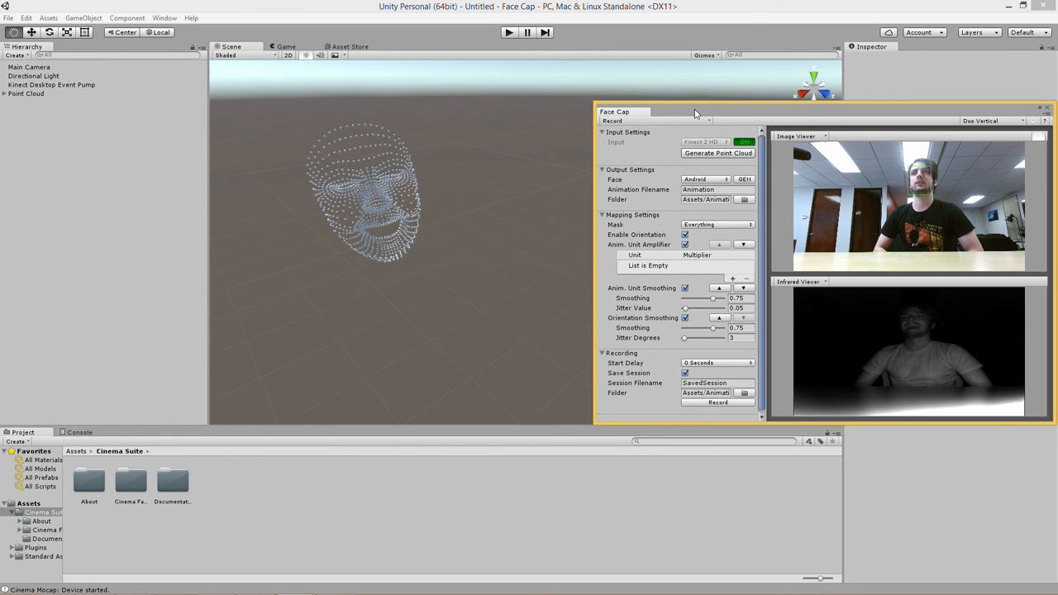
Map the Android head's blend shapes to matching Kinect face inputs with their styles
left_click(744, 142)
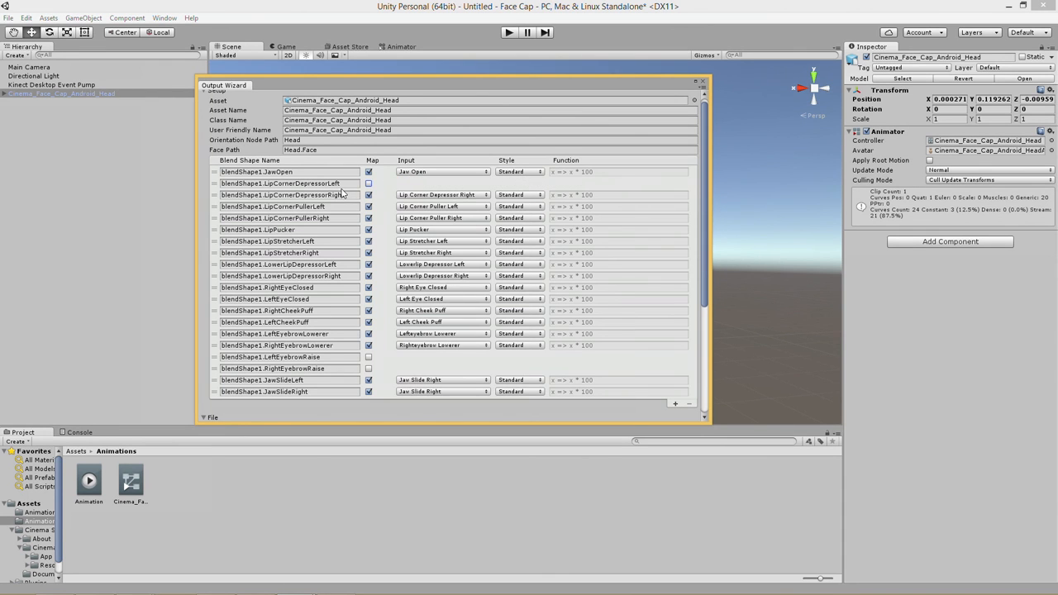
left_click(520, 146)
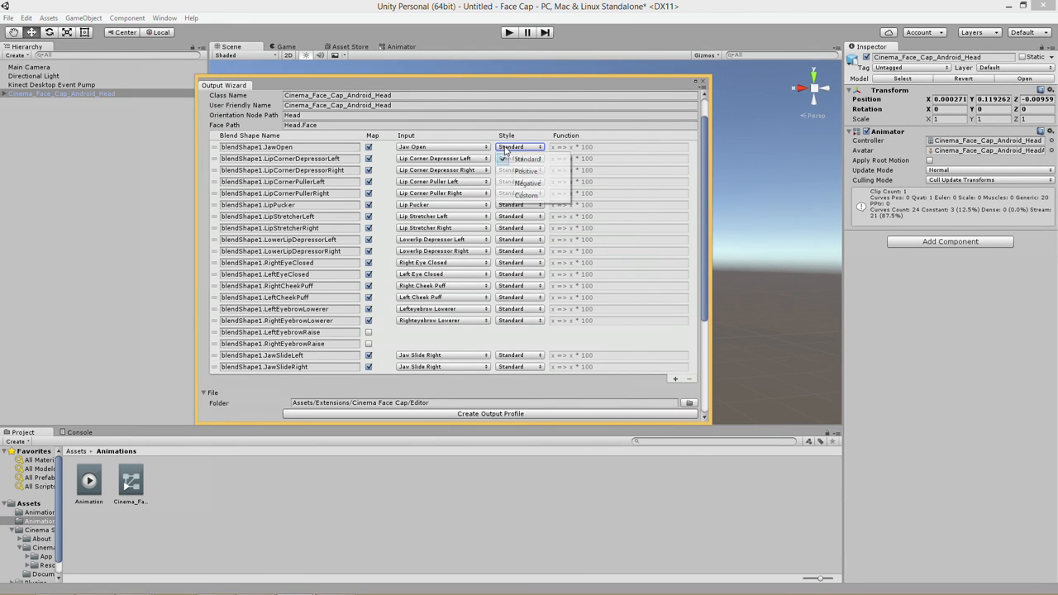